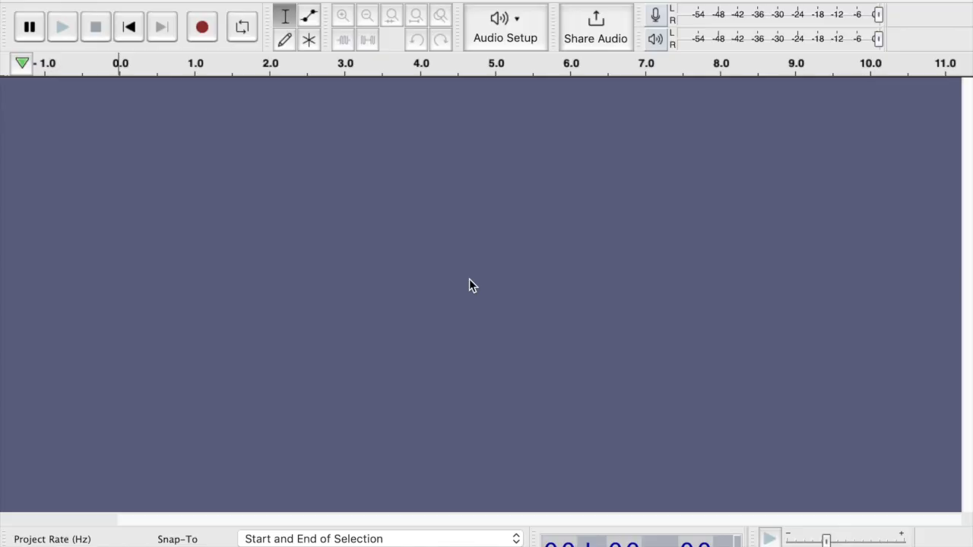
pyautogui.moveTo(106, 126)
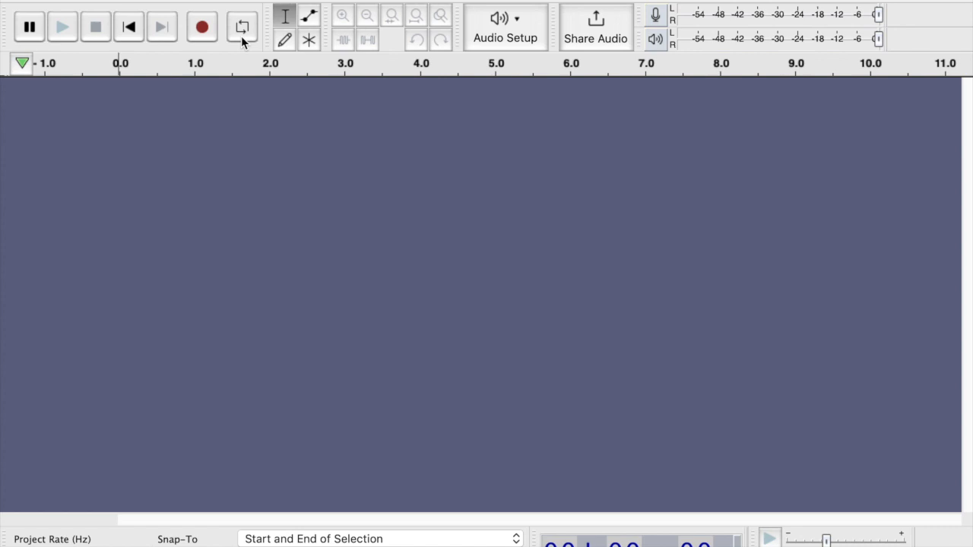
pyautogui.moveTo(386, 27)
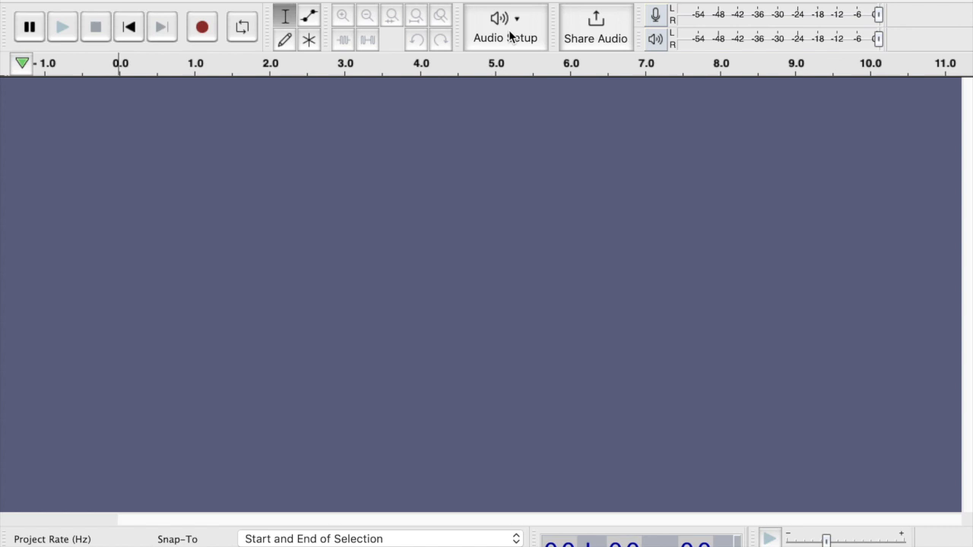
pyautogui.moveTo(517, 23)
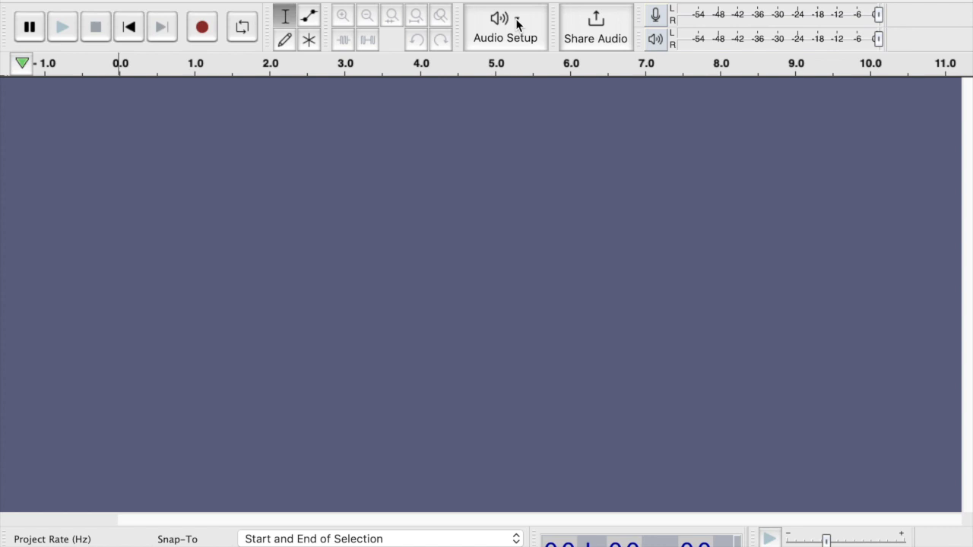
# Bring up Audio Setup and confirm Steinberg UR12 is the checked recording device.
pyautogui.click(505, 27)
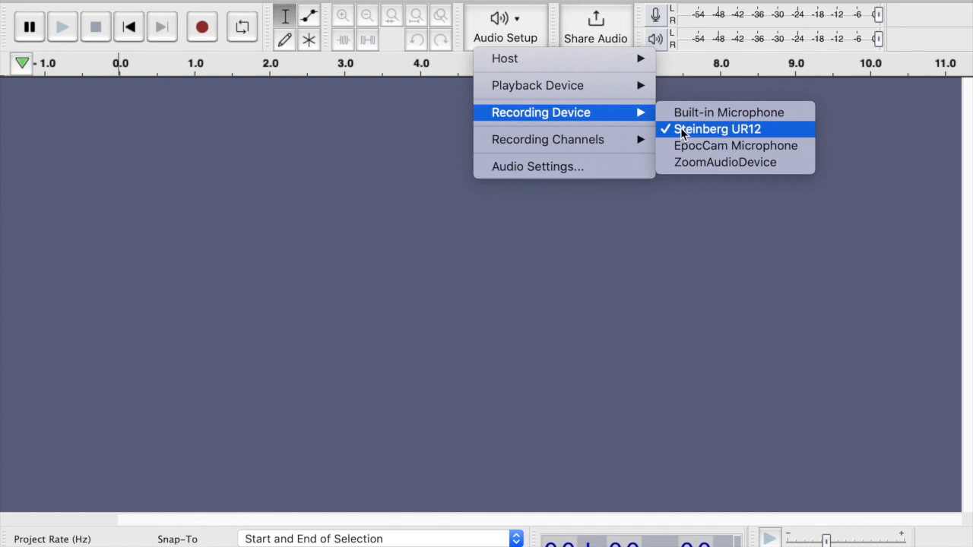
pyautogui.moveTo(723, 161)
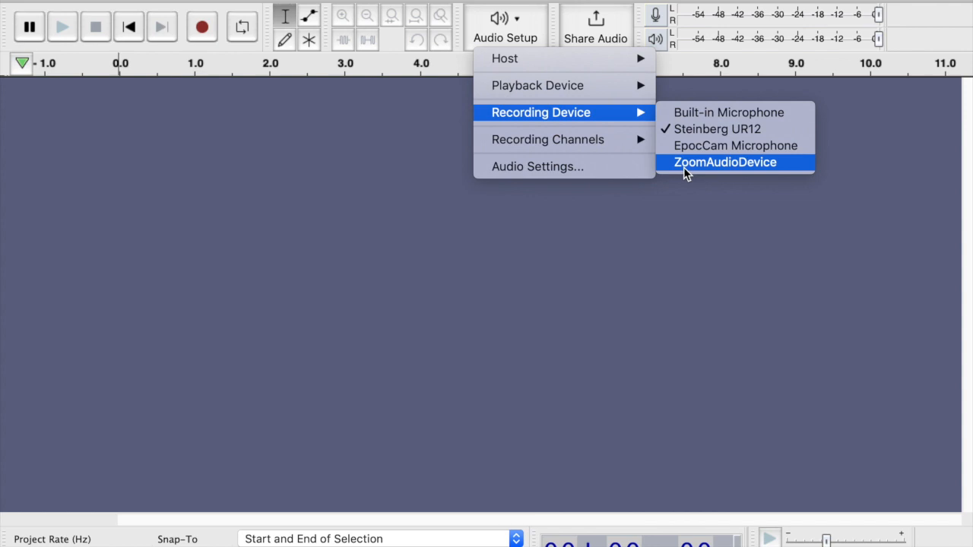
pyautogui.moveTo(727, 112)
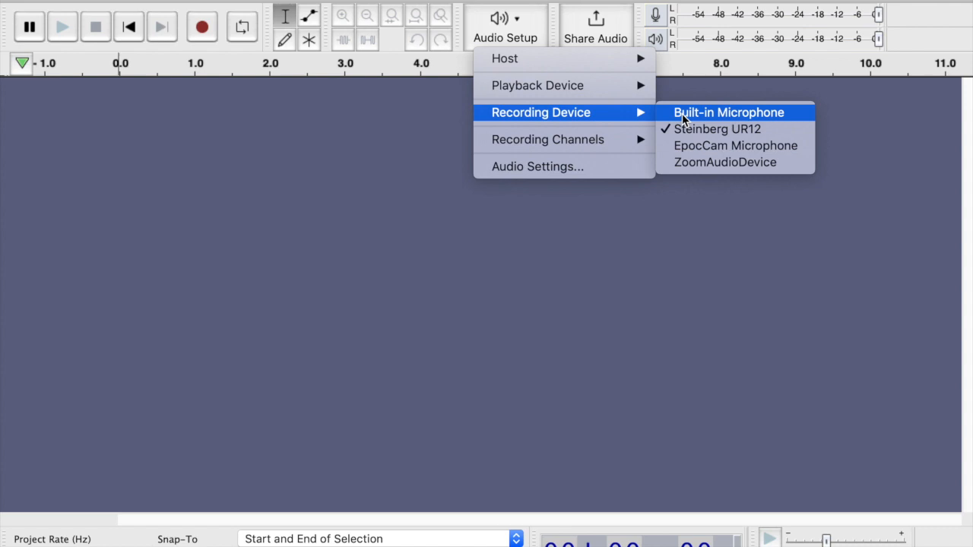
pyautogui.moveTo(714, 128)
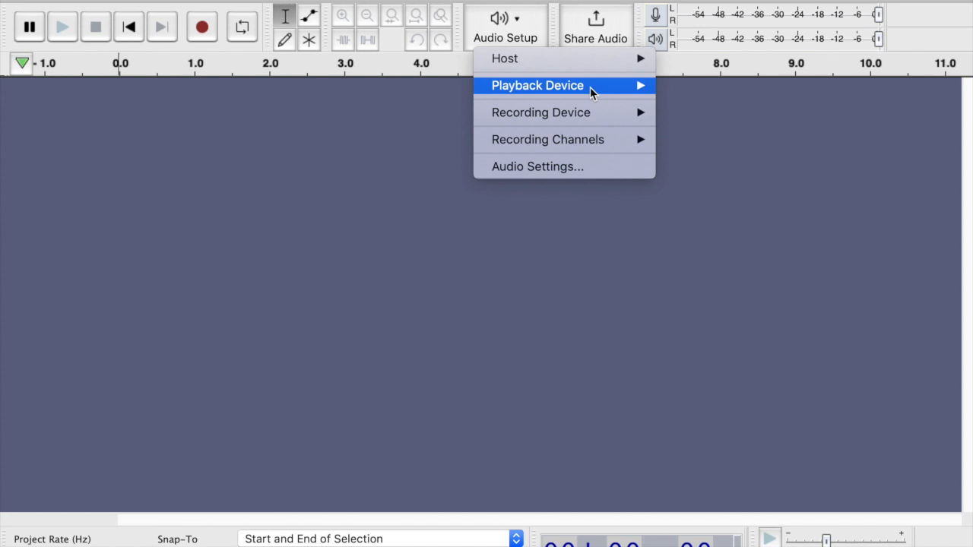
pyautogui.moveTo(539, 85)
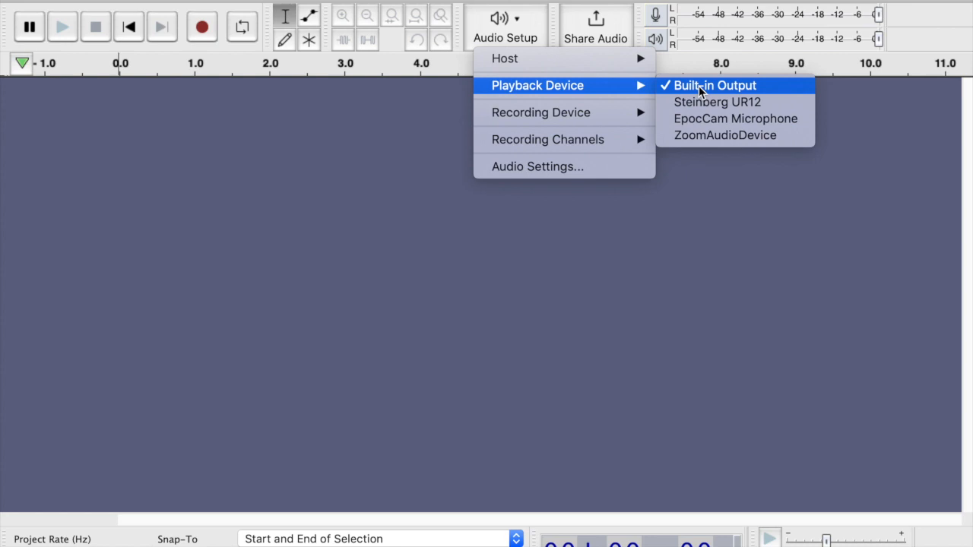
pyautogui.moveTo(548, 140)
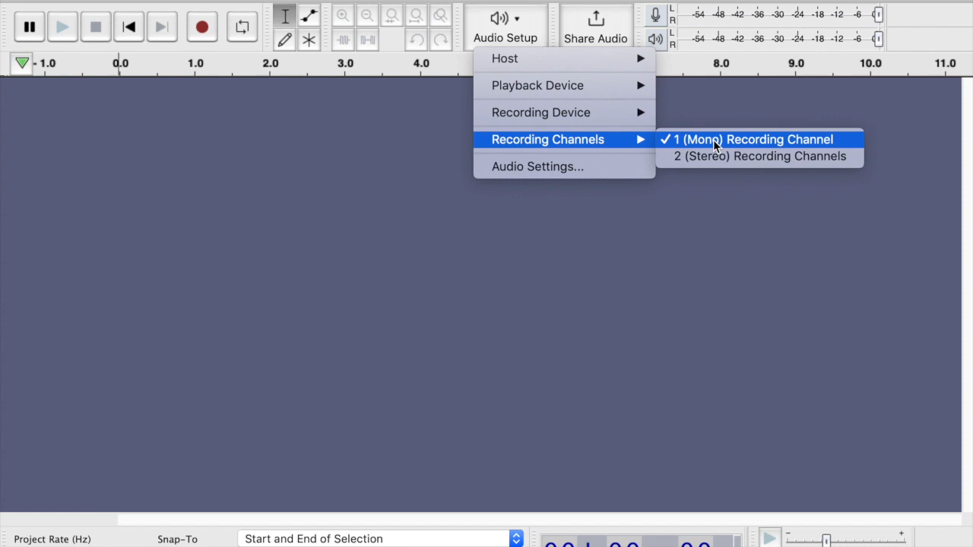
# Choose 1 (Mono) Recording Channel, closing the audio setup options.
pyautogui.click(752, 140)
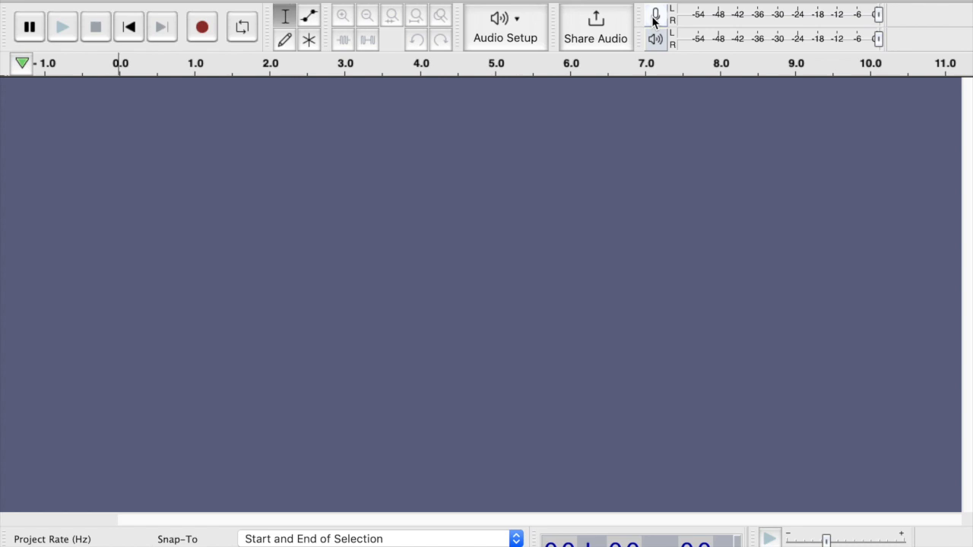